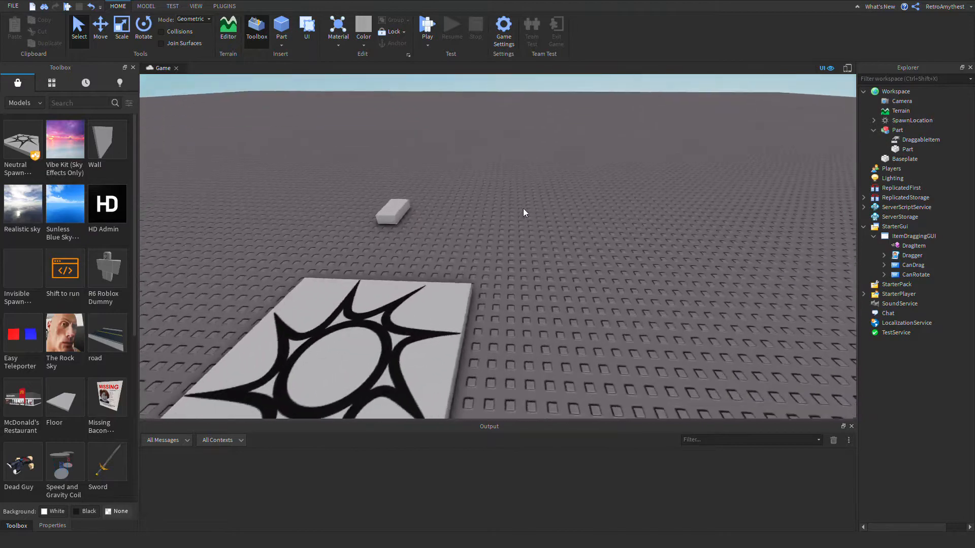
Start a play test and drag the existing Part around in the running game
left_click(393, 210)
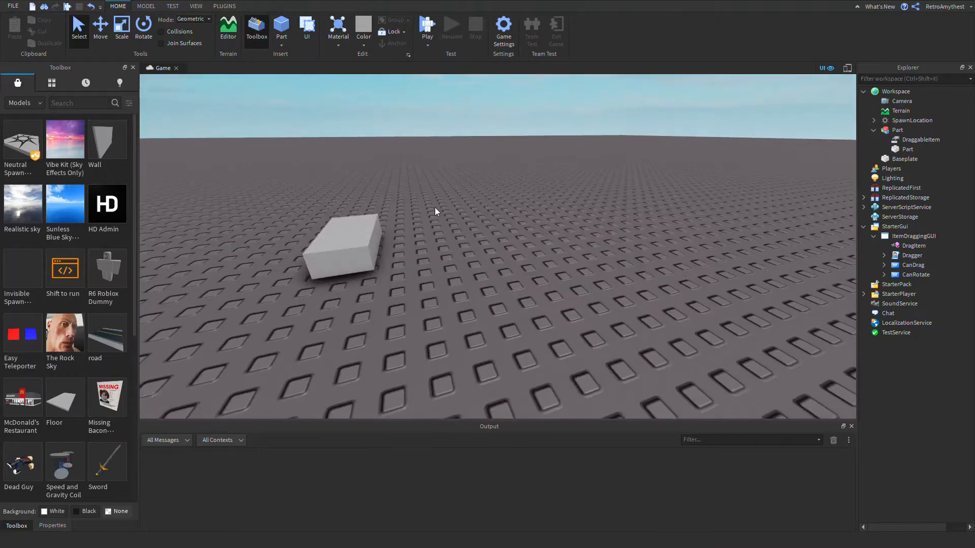
left_click(426, 24)
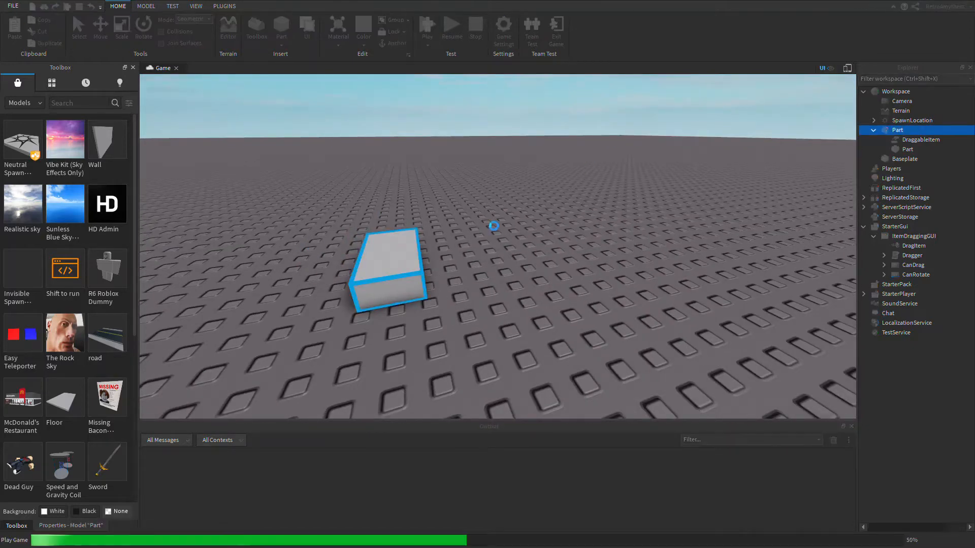
left_click(428, 26)
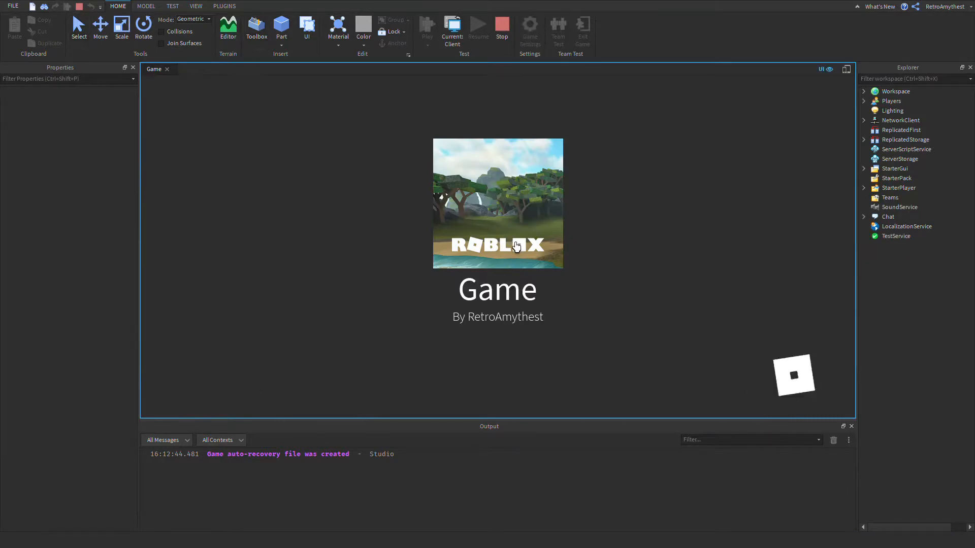
left_click(428, 28)
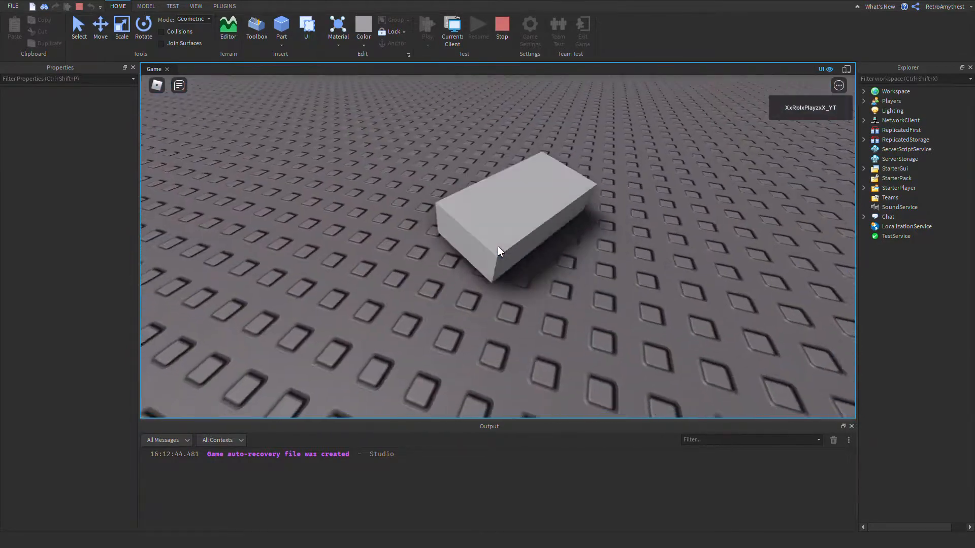
left_click(428, 28)
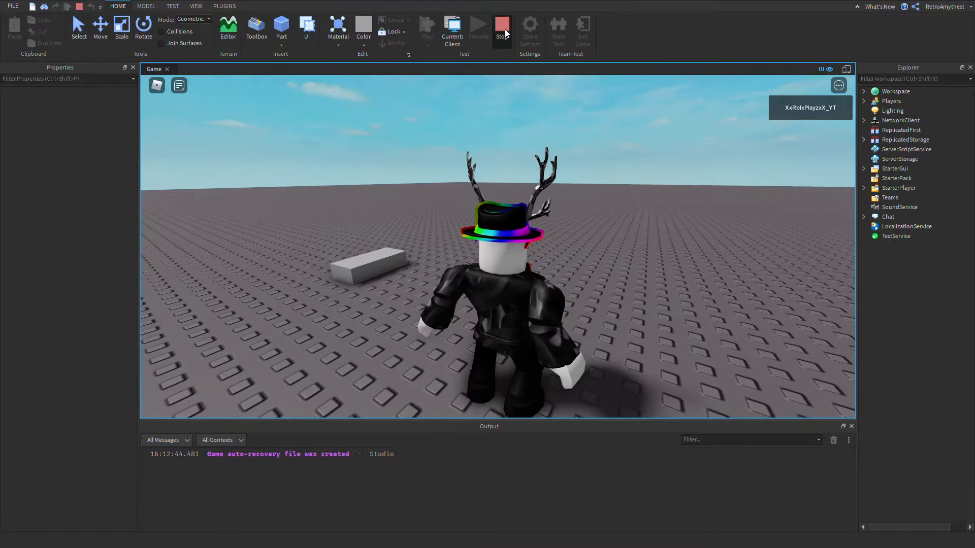
Stop the test, insert a Sphere part grouped into a Model and rename it 'Sphere'
left_click(502, 27)
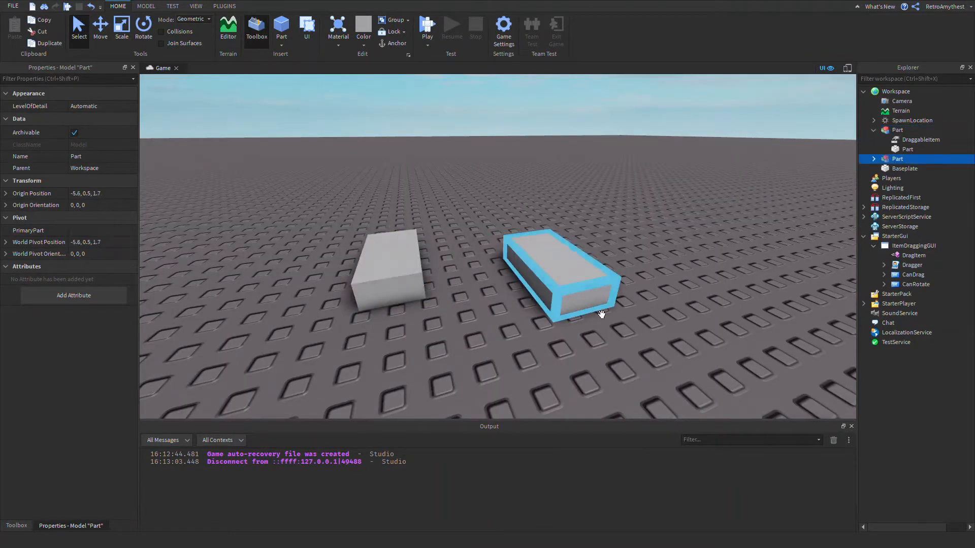
key("Delete")
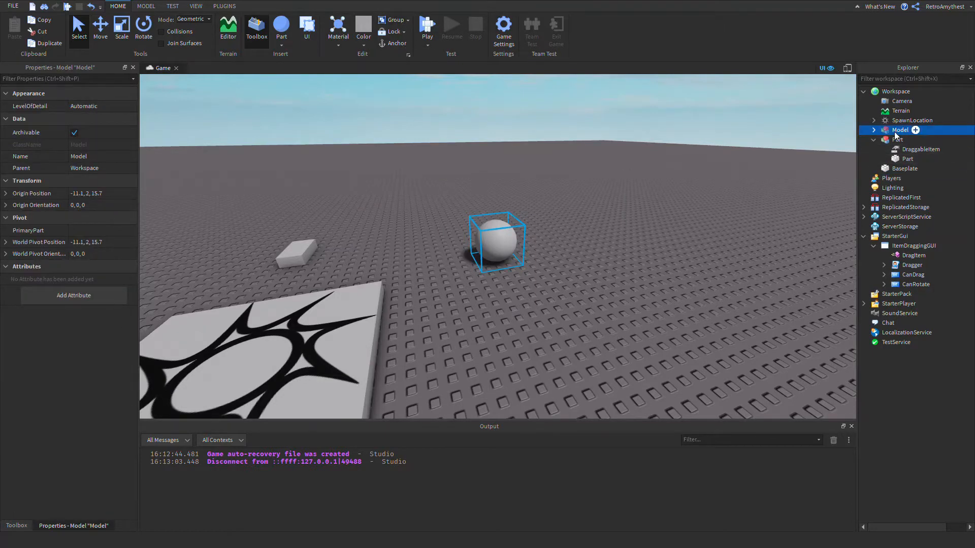
double_click(900, 130)
type("Sphere")
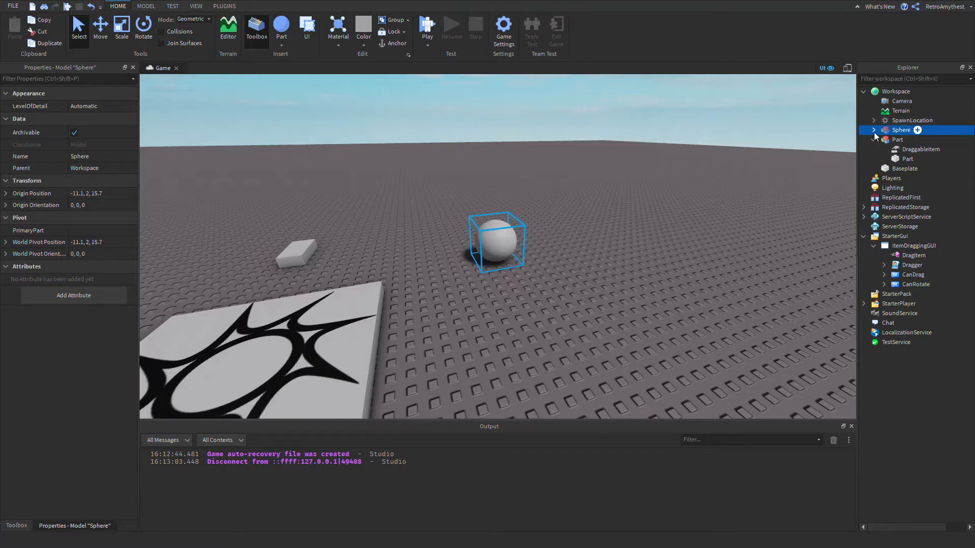
Add an IntValue named 'DraggableItem' inside the Sphere model and start a play test
left_click(875, 130)
type("DraggableItem")
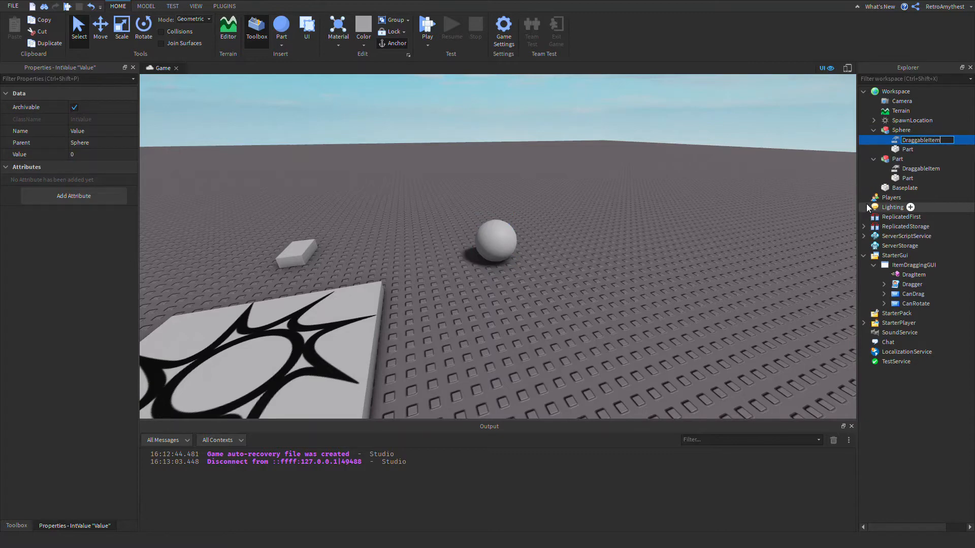
left_click(426, 27)
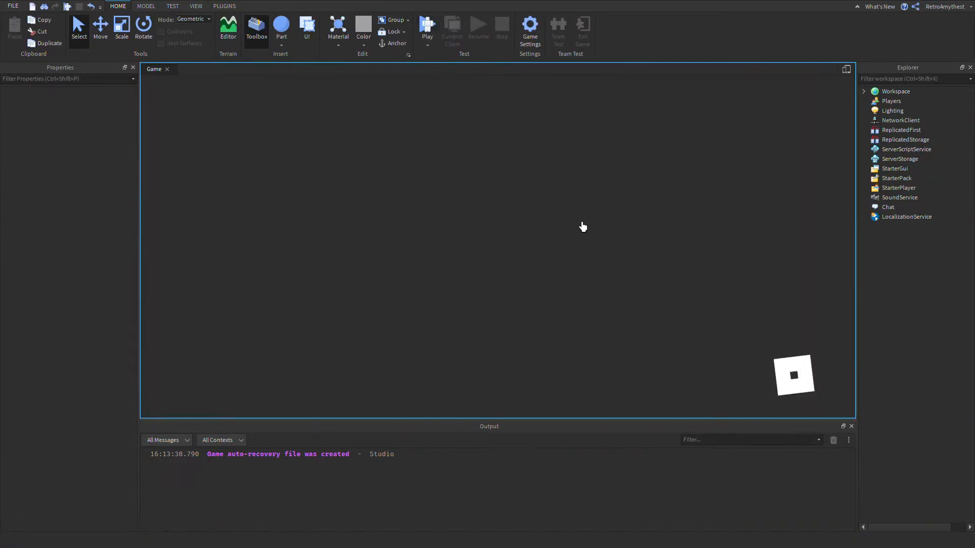
Try dragging the Sphere in the play test, then stop it to return to editing
left_click(427, 29)
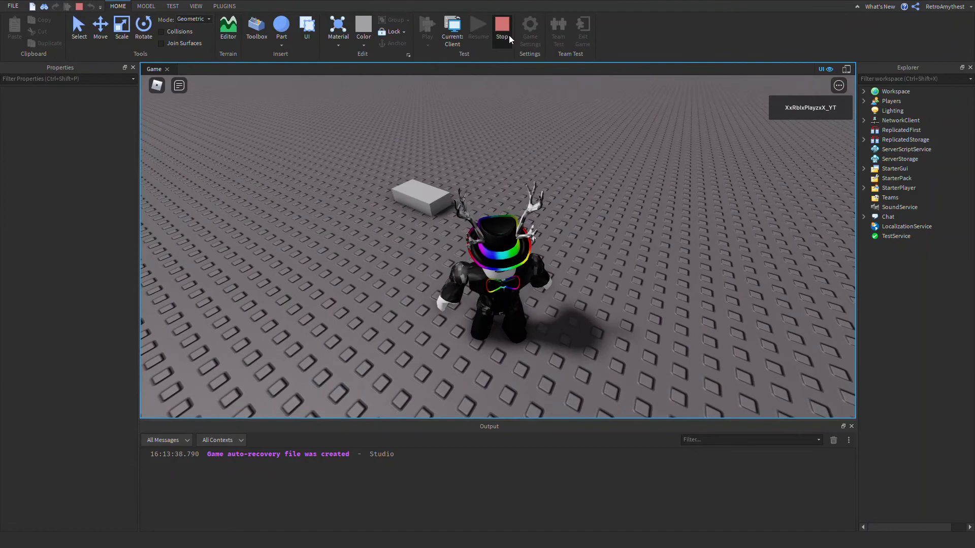
left_click(500, 28)
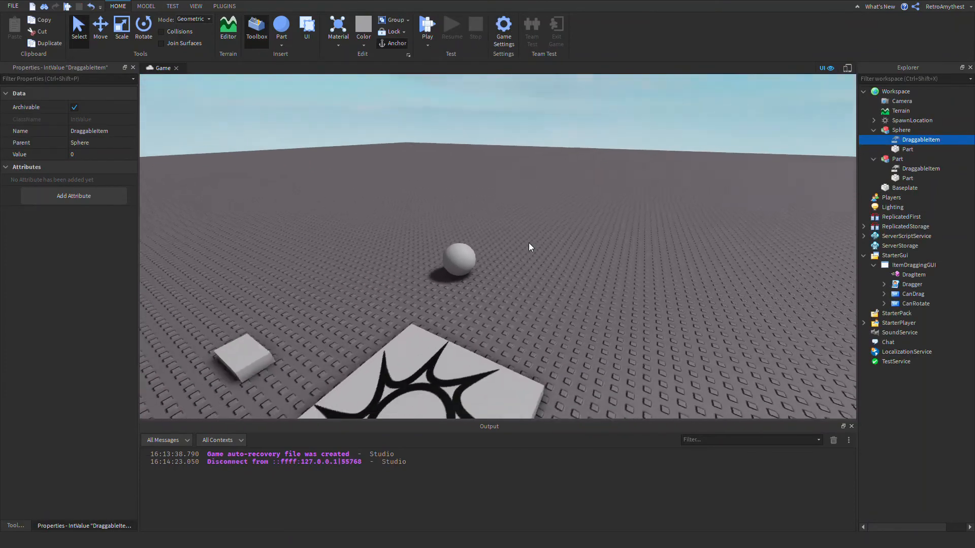